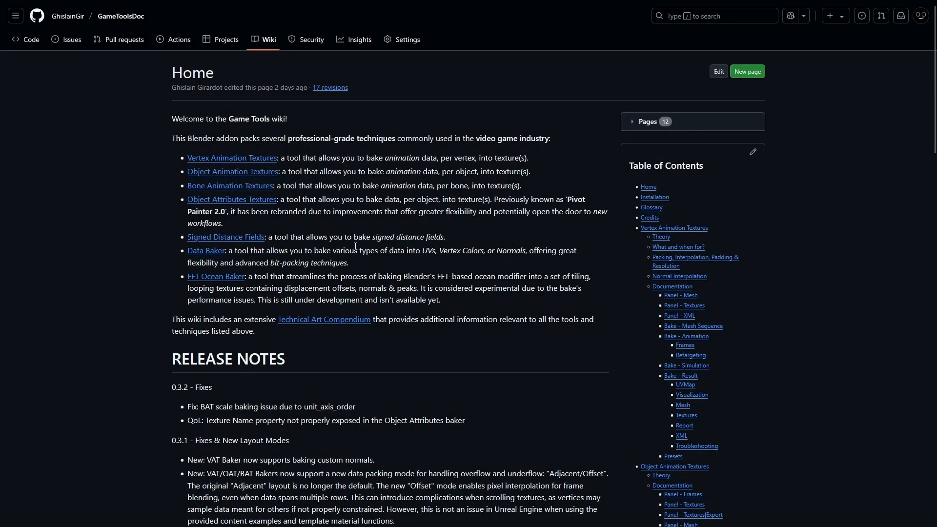
# Open the Signed Distance Fields wiki page and scroll down to 'Panel - Voxels'.
pyautogui.click(225, 237)
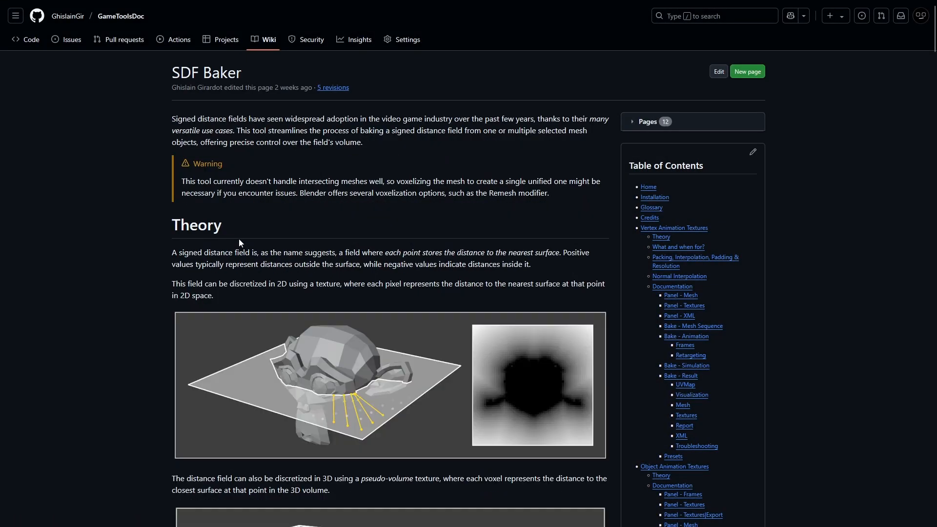
pyautogui.scroll(-3)
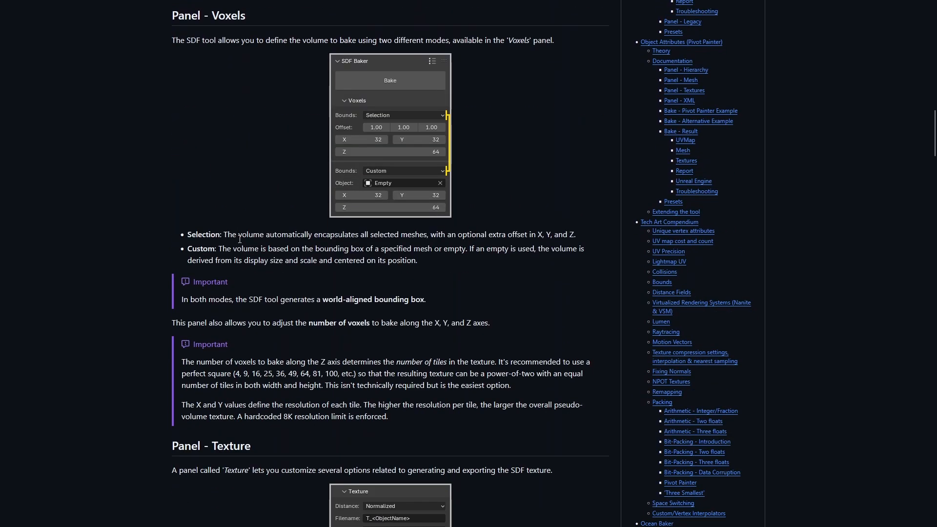
pyautogui.scroll(-3)
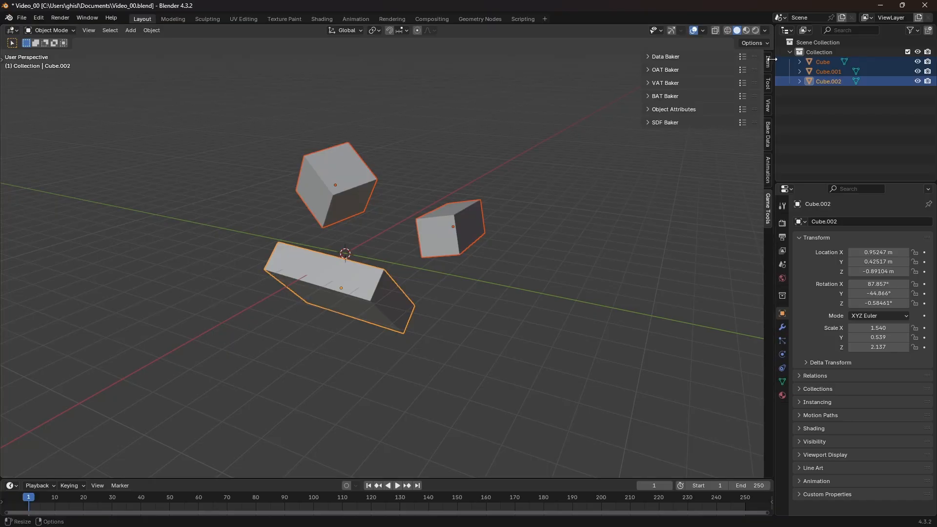
# Expand the SDF Baker header to show its Bake, Voxels, Texture and Mesh subpanels.
pyautogui.click(665, 123)
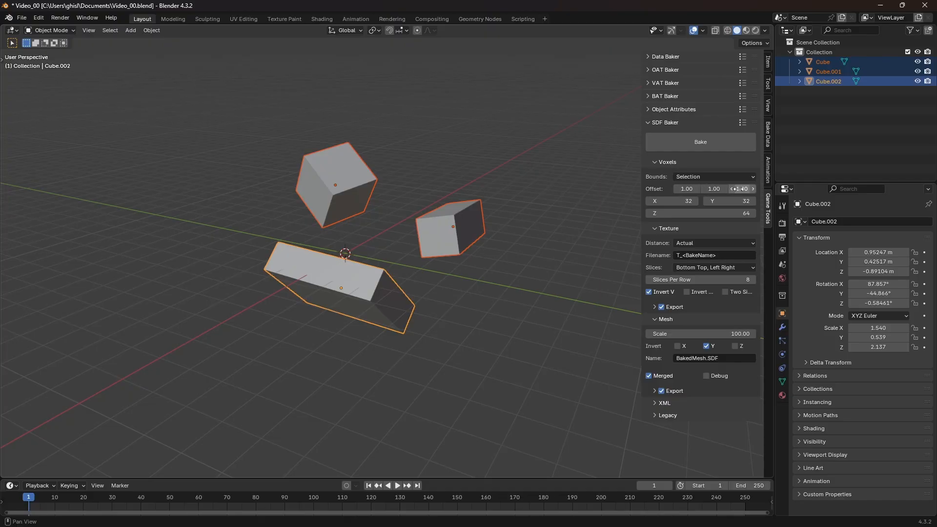
pyautogui.moveTo(741, 188)
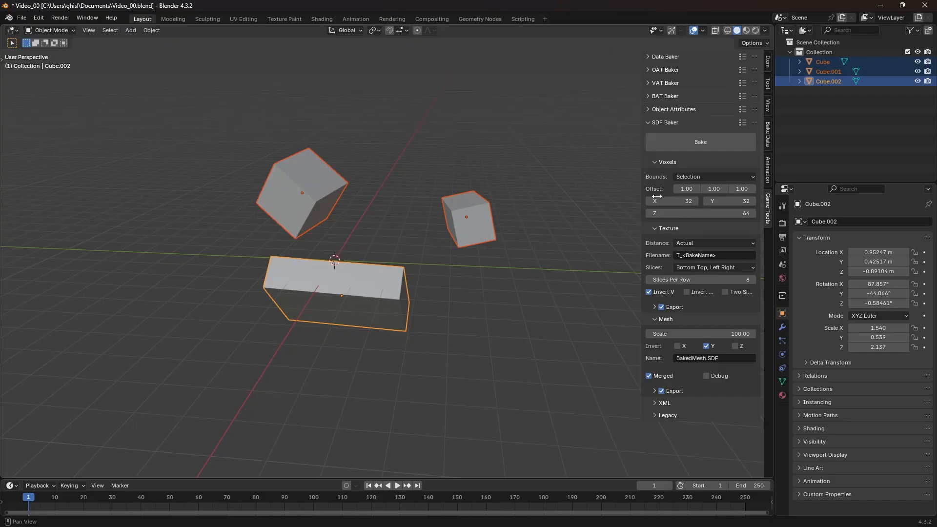
pyautogui.moveTo(713, 200)
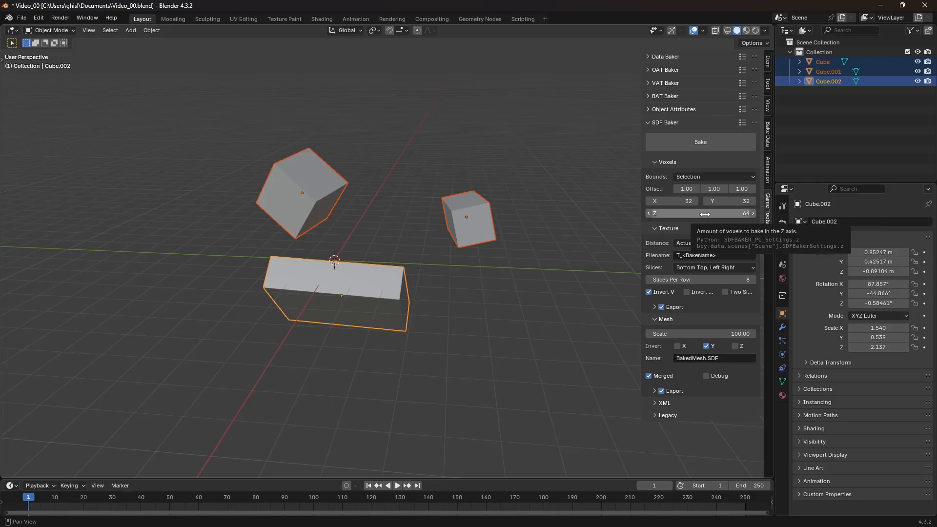
pyautogui.click(714, 242)
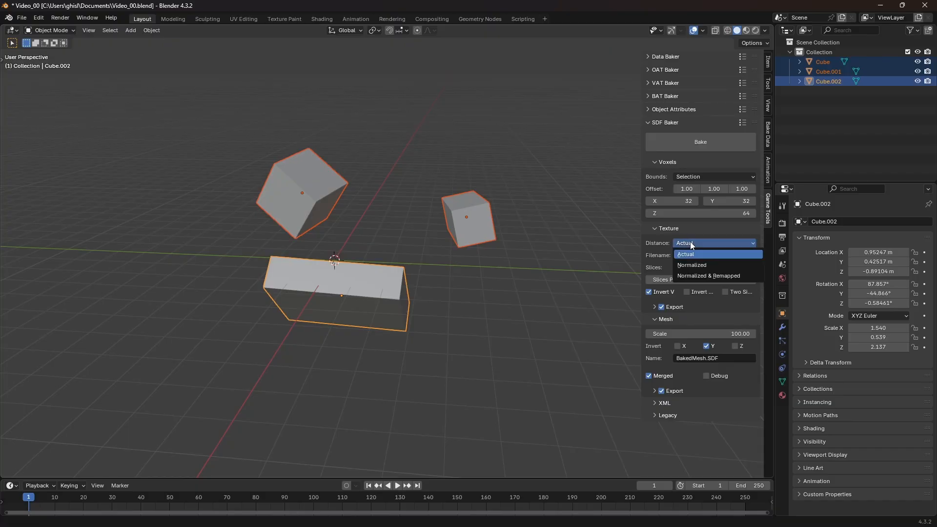
pyautogui.moveTo(698, 255)
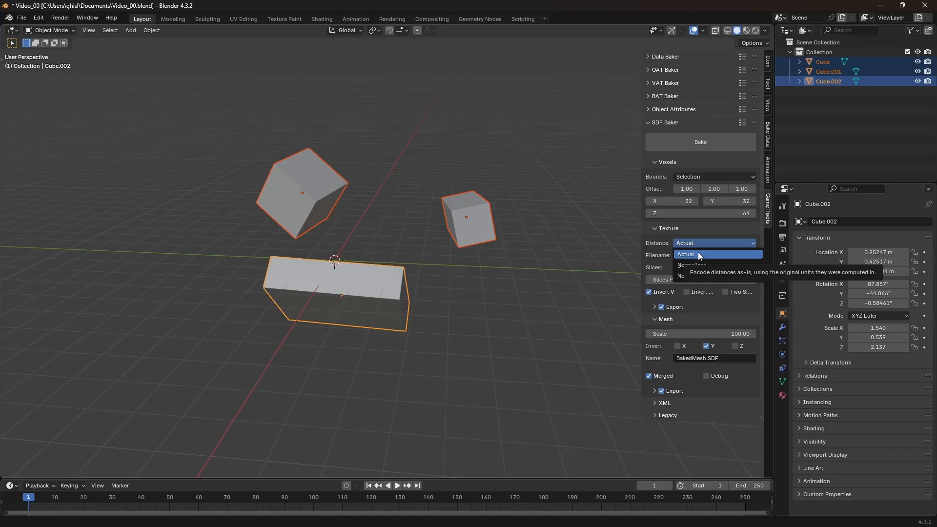
pyautogui.moveTo(691, 265)
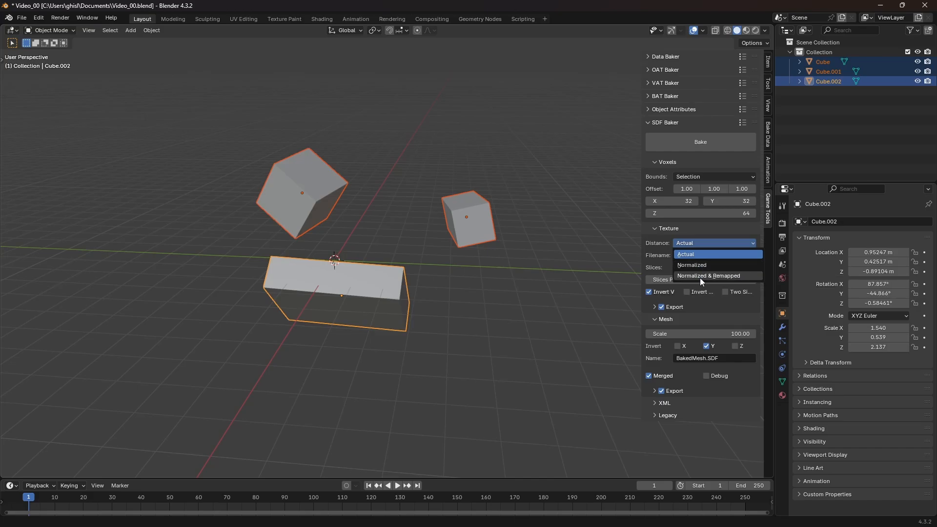
pyautogui.moveTo(708, 275)
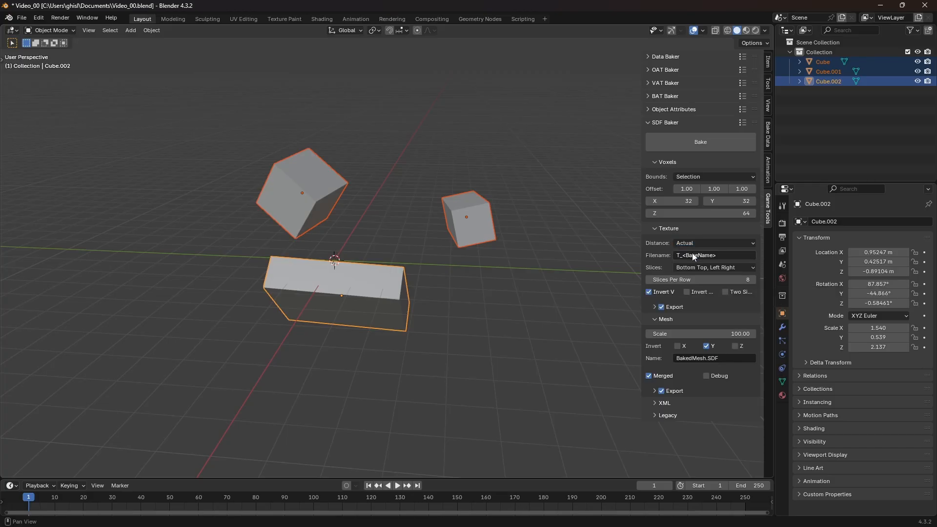
pyautogui.moveTo(703, 255)
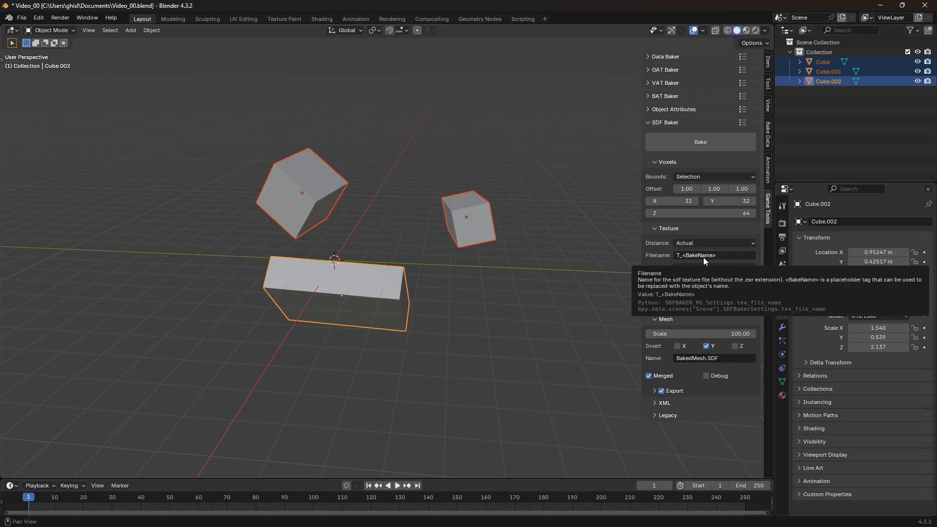
pyautogui.click(714, 267)
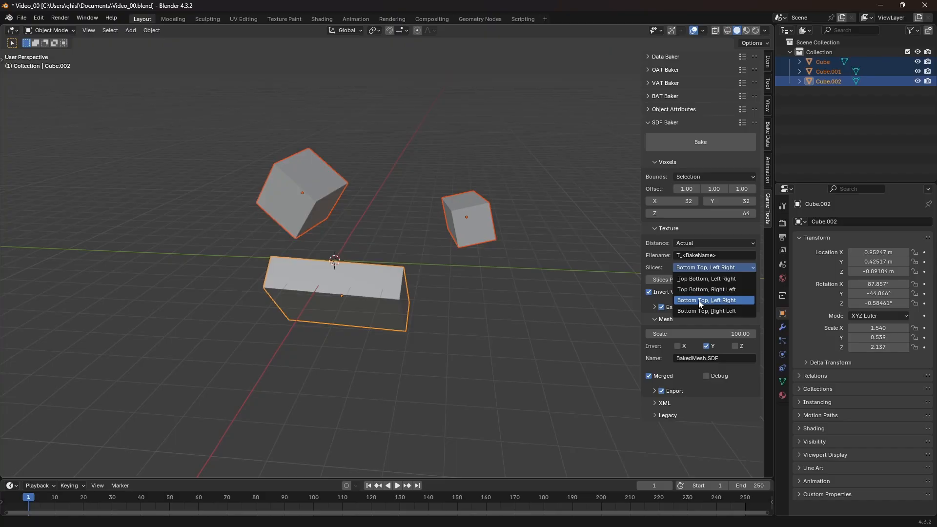
pyautogui.click(707, 299)
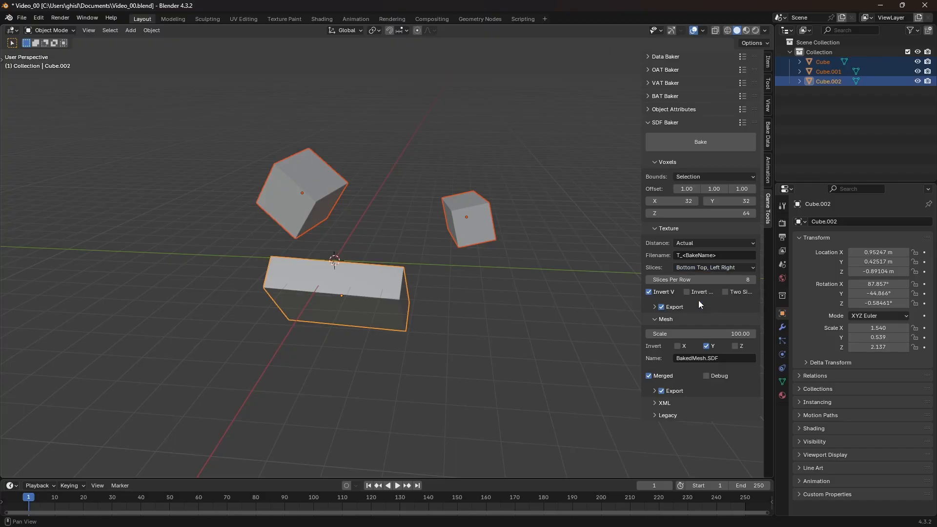
pyautogui.moveTo(699, 279)
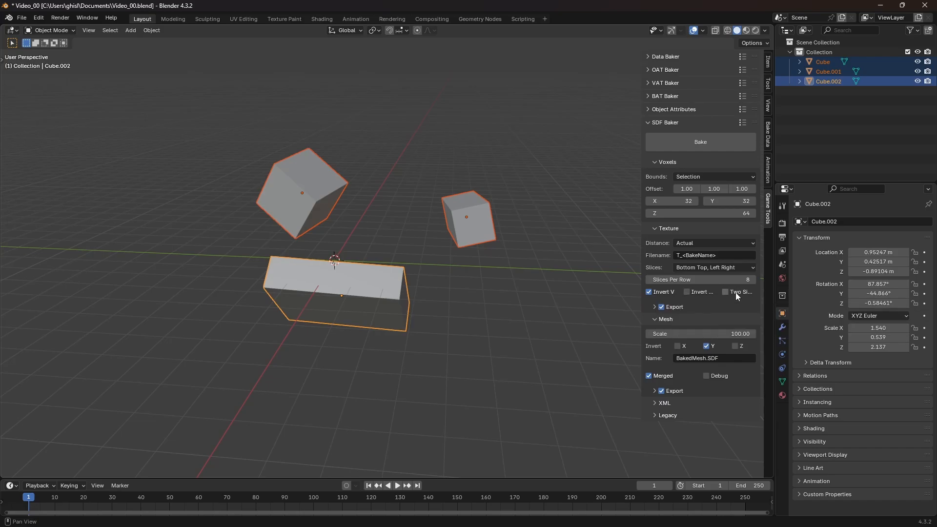
pyautogui.moveTo(738, 291)
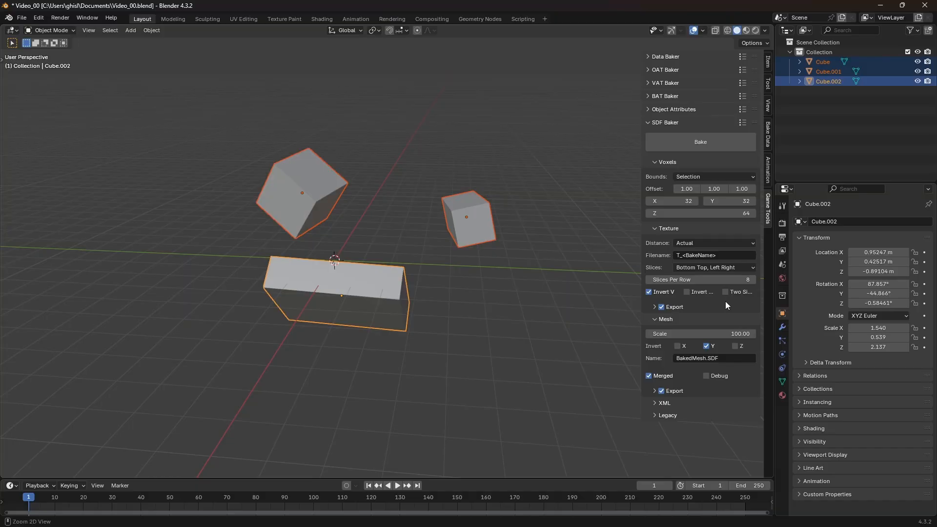
# Check the texture export path, tick Invert Y, and untick then re-tick Merged.
pyautogui.click(655, 307)
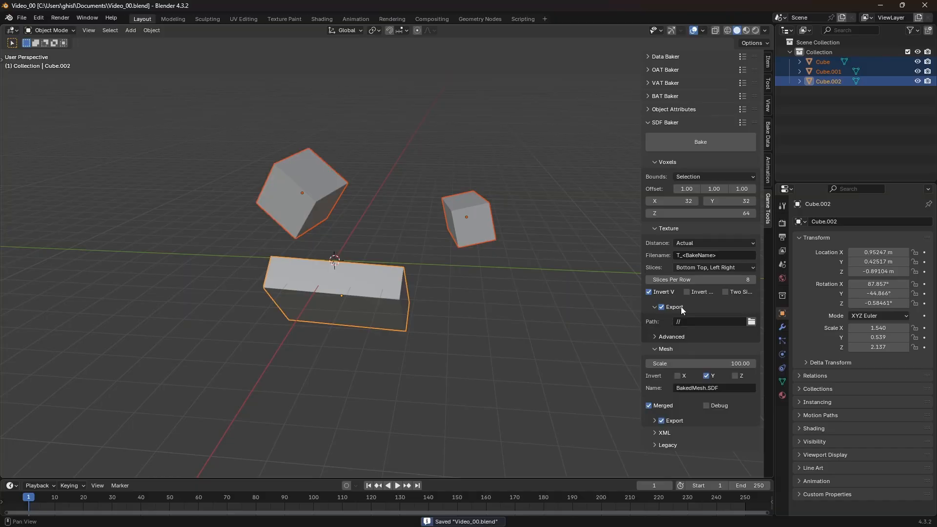
pyautogui.moveTo(677, 319)
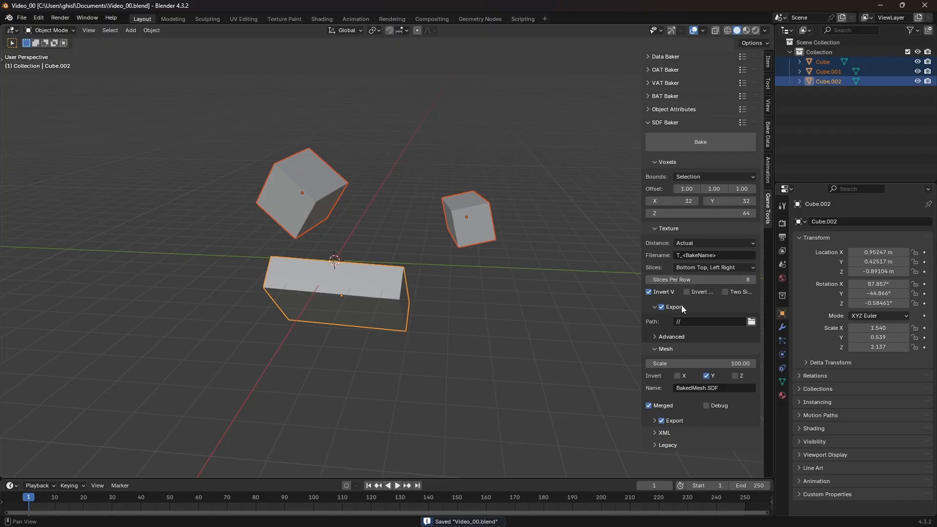
pyautogui.click(656, 307)
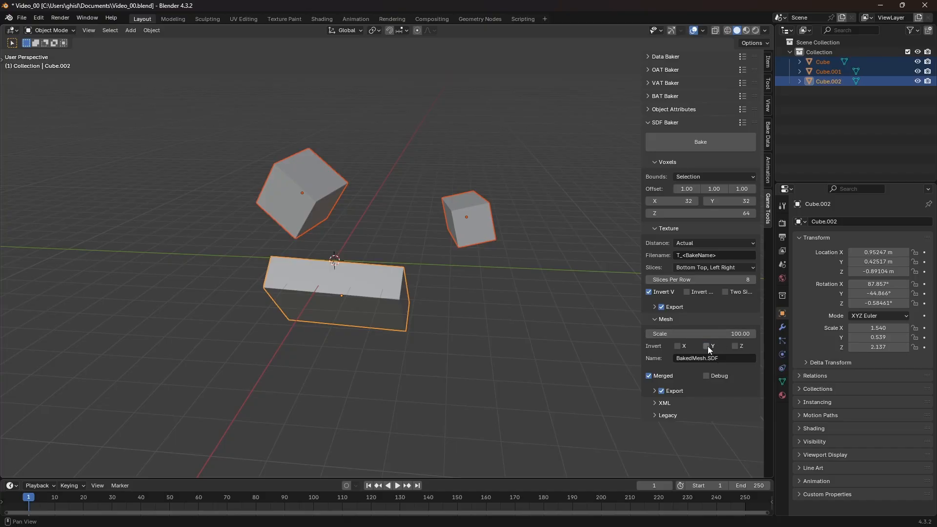
pyautogui.click(706, 346)
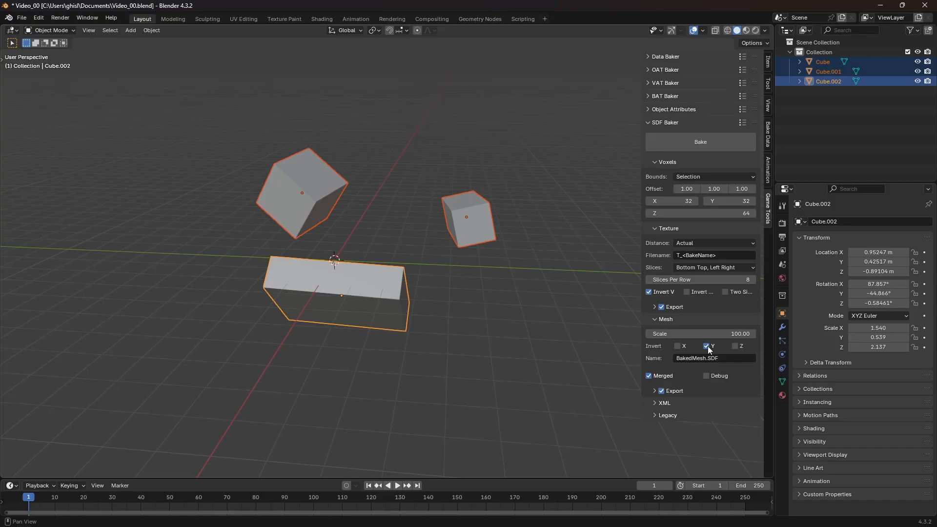
pyautogui.click(649, 375)
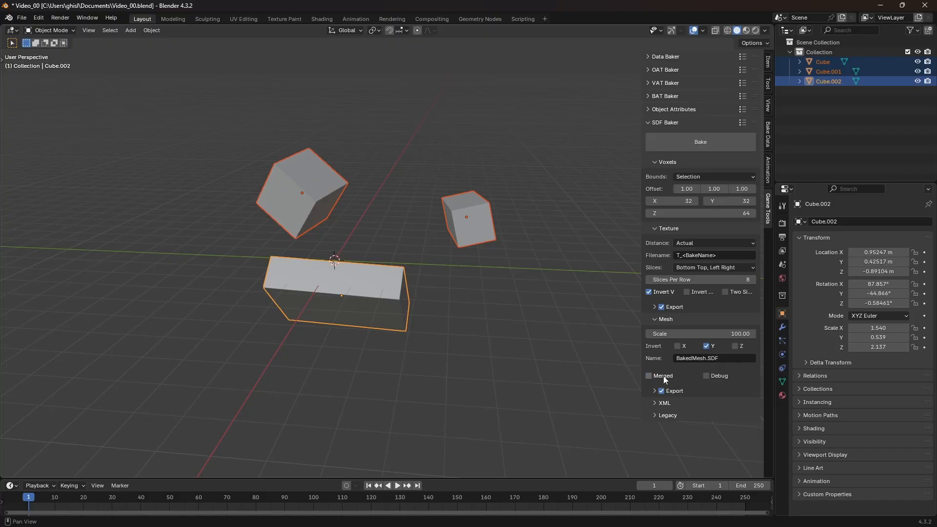
pyautogui.click(649, 375)
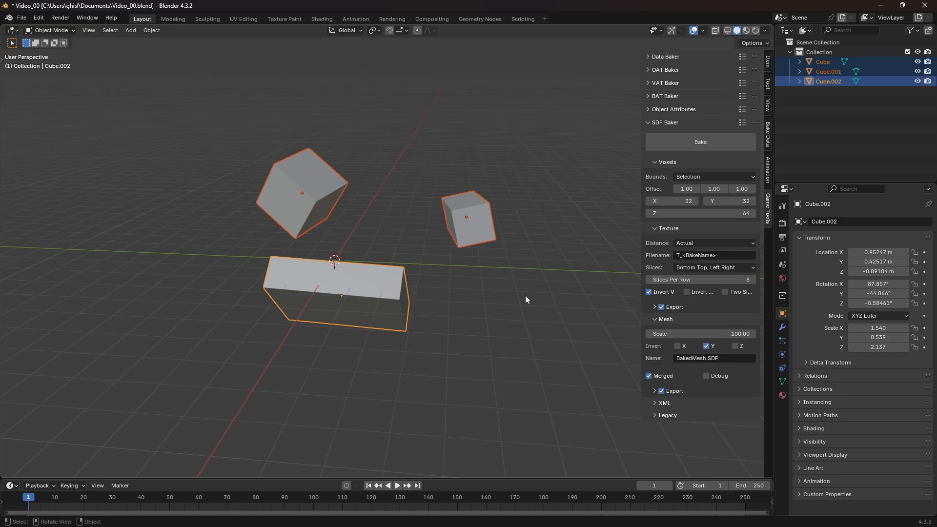
# Bake the selected cubes and select BakedMesh.SDF.source in the Outliner.
pyautogui.click(699, 141)
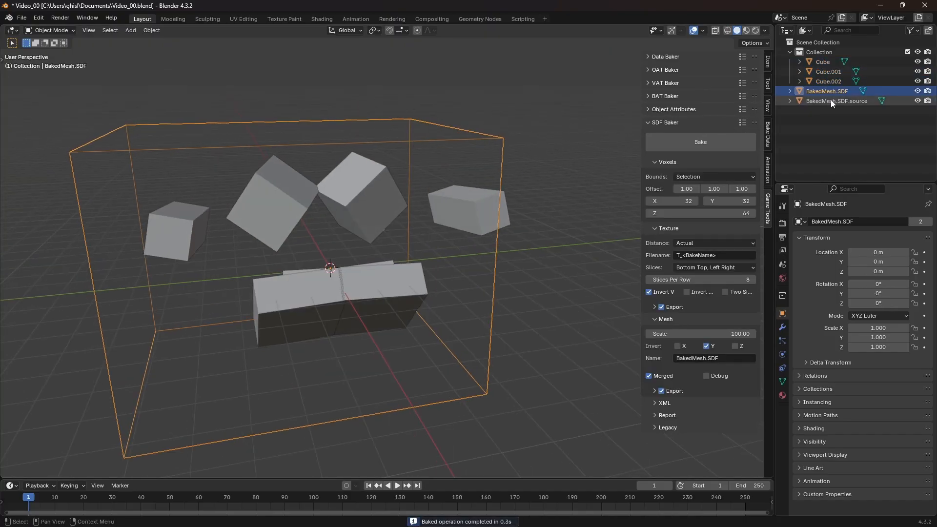
pyautogui.click(837, 101)
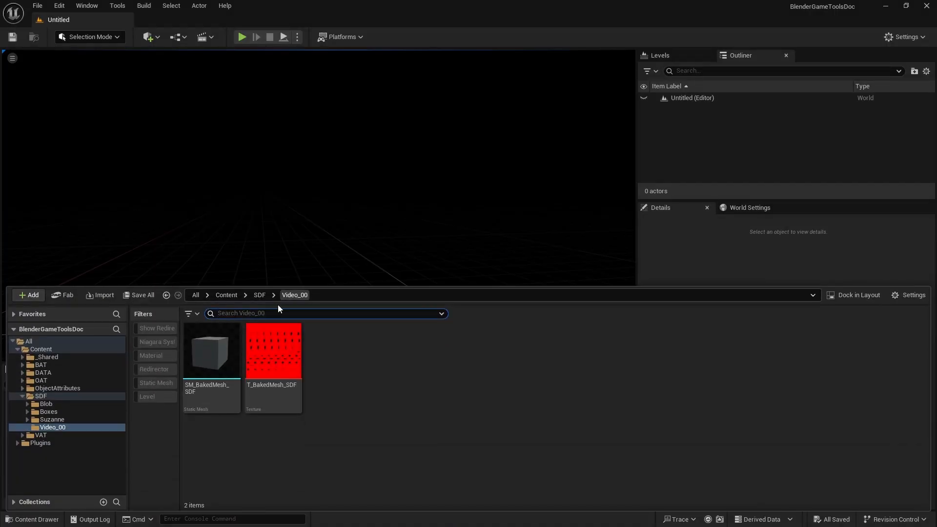
# Open T_BakedMesh_SDF, create a volume texture from it, and set Tile Size X to 32.
pyautogui.click(211, 351)
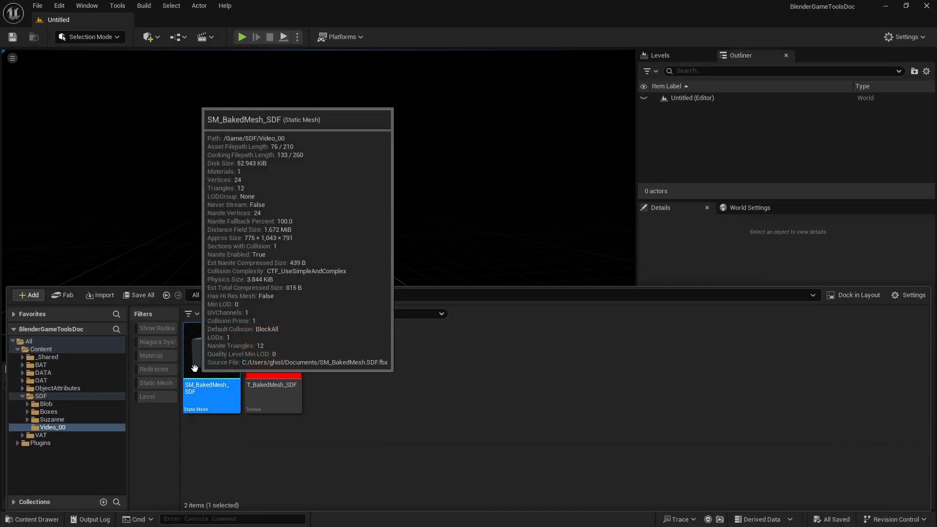
pyautogui.moveTo(237, 361)
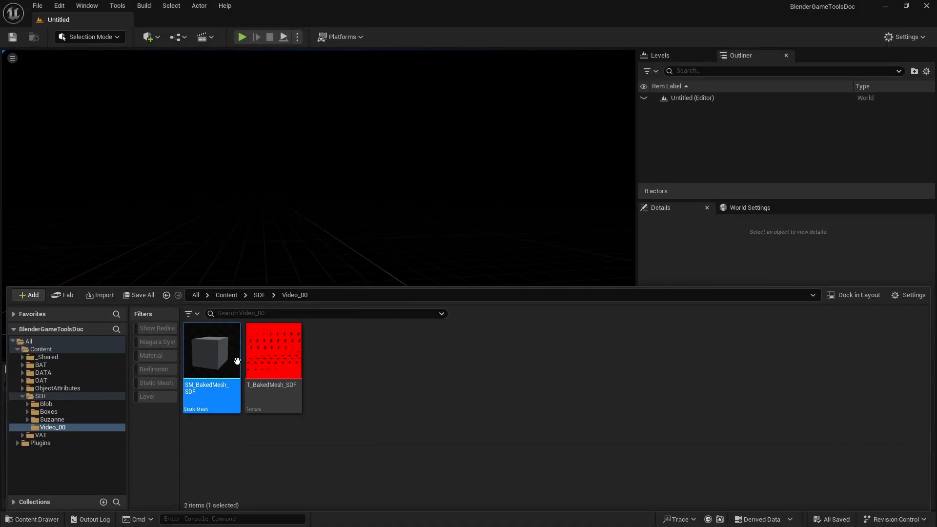
pyautogui.doubleClick(271, 351)
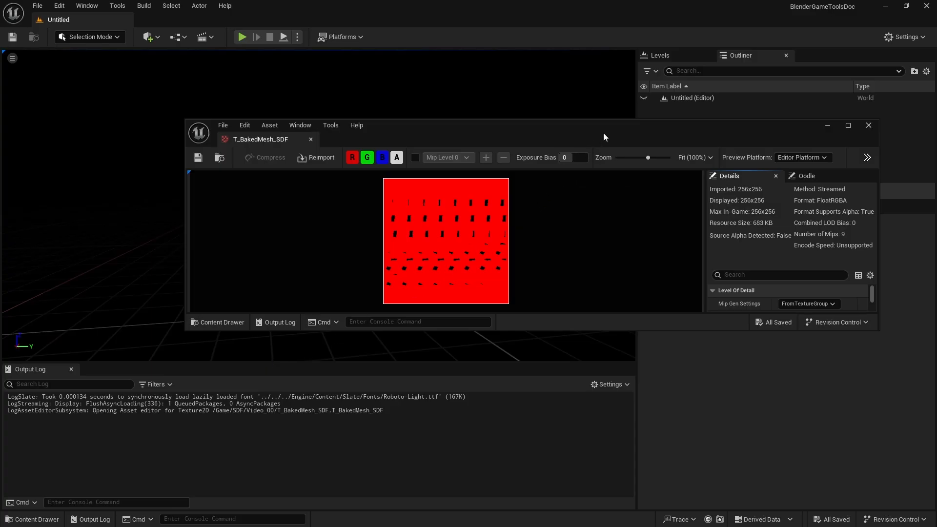
pyautogui.click(836, 289)
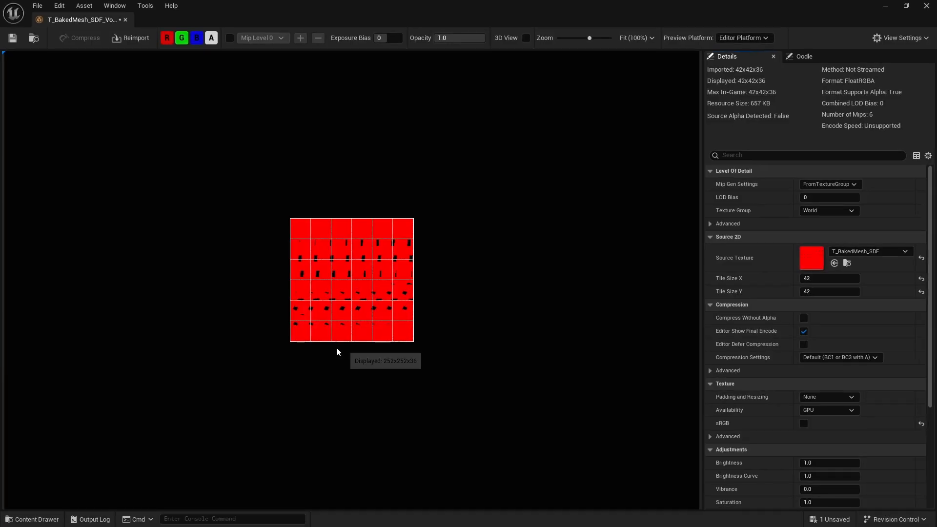
pyautogui.click(829, 277)
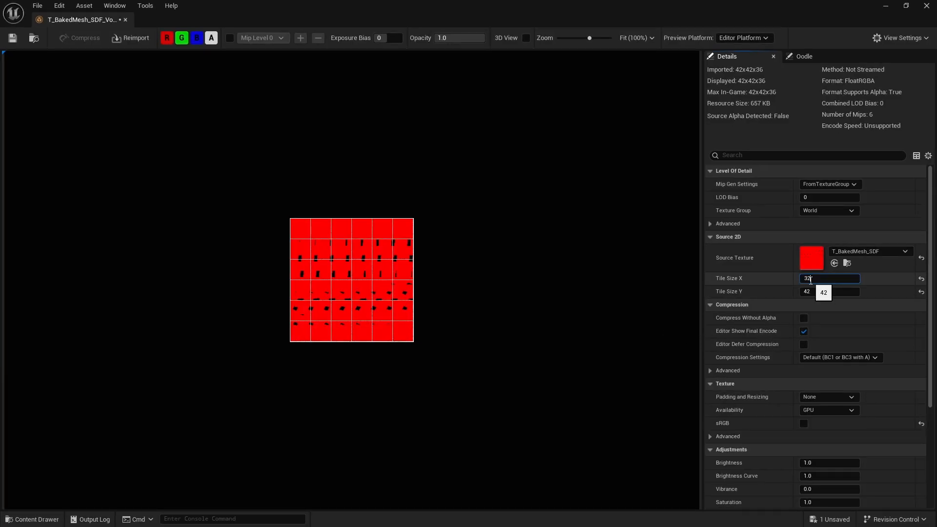
pyautogui.write('32')
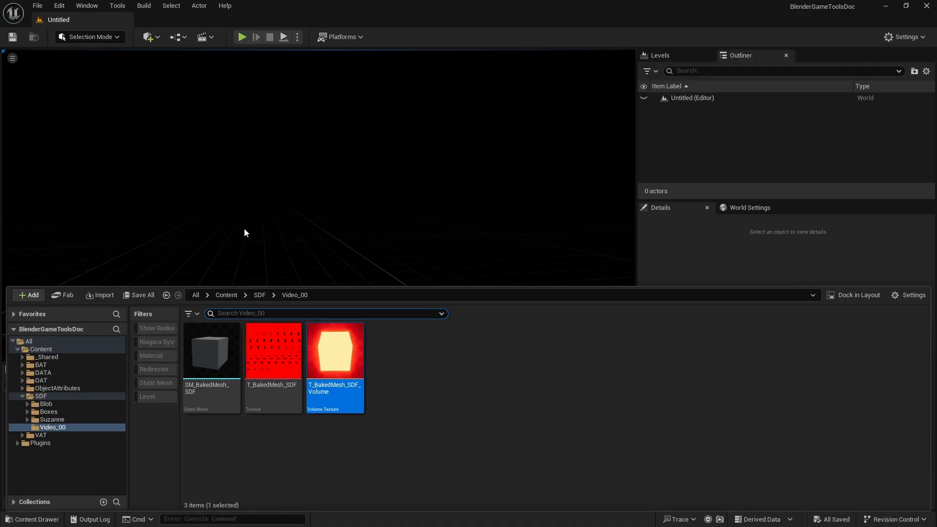
# Open the M_VolMat material and add a Local Fog Volume to the level.
pyautogui.doubleClick(210, 349)
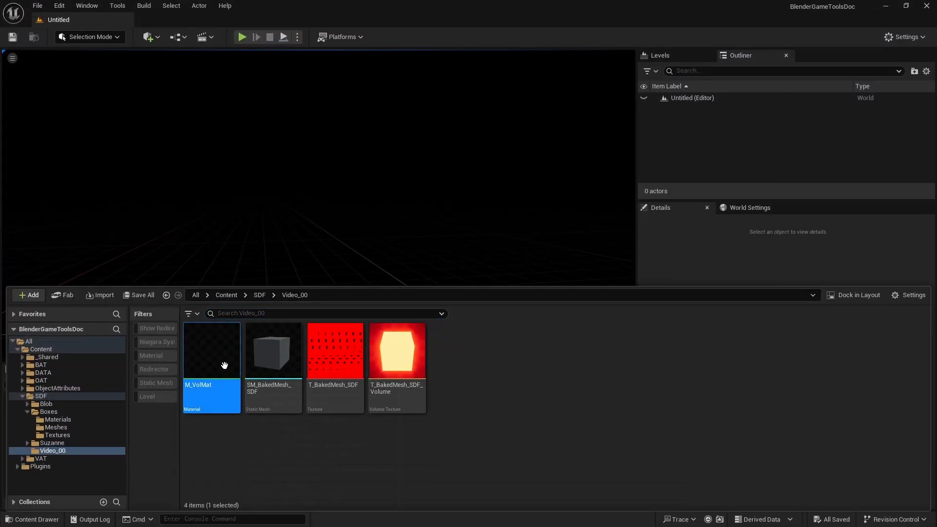
pyautogui.doubleClick(211, 350)
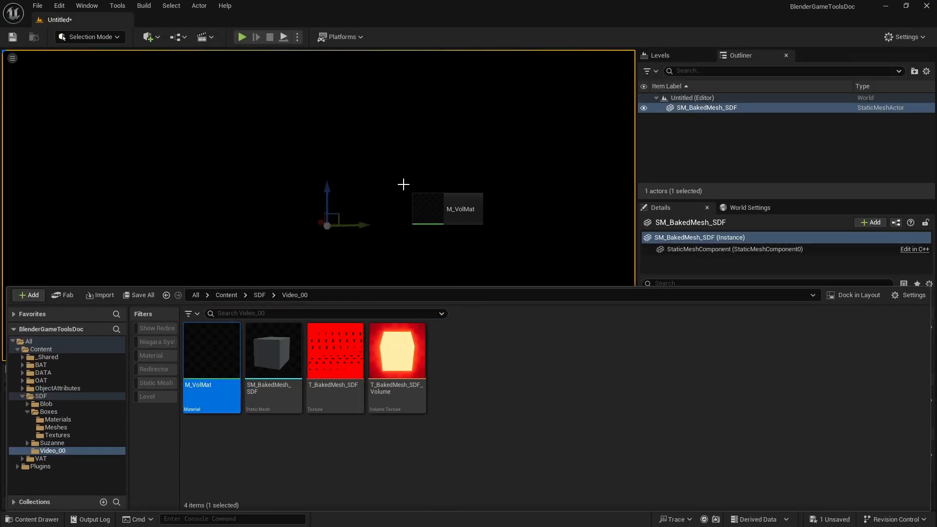
pyautogui.click(148, 37)
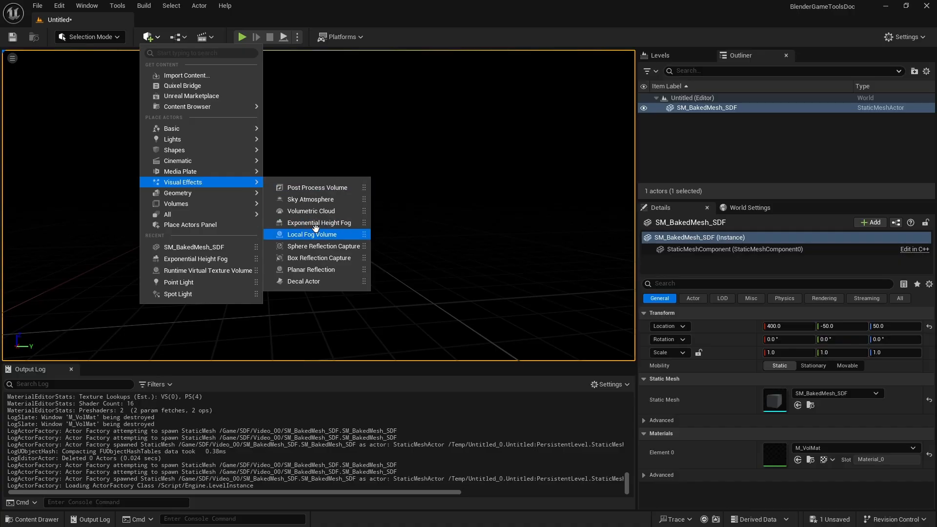
pyautogui.click(319, 223)
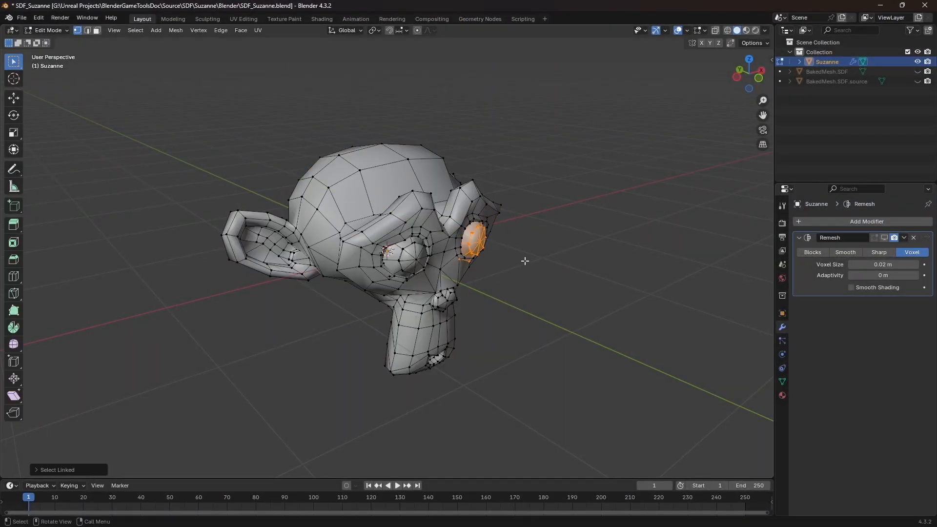
# Exit Edit Mode on Suzanne to show the 0.02 m voxel Remesh result.
pyautogui.press('Tab')
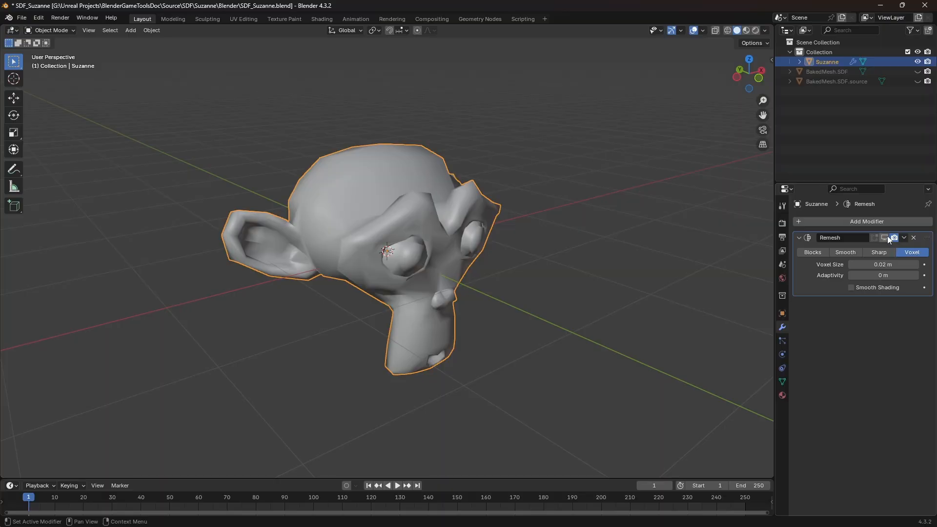